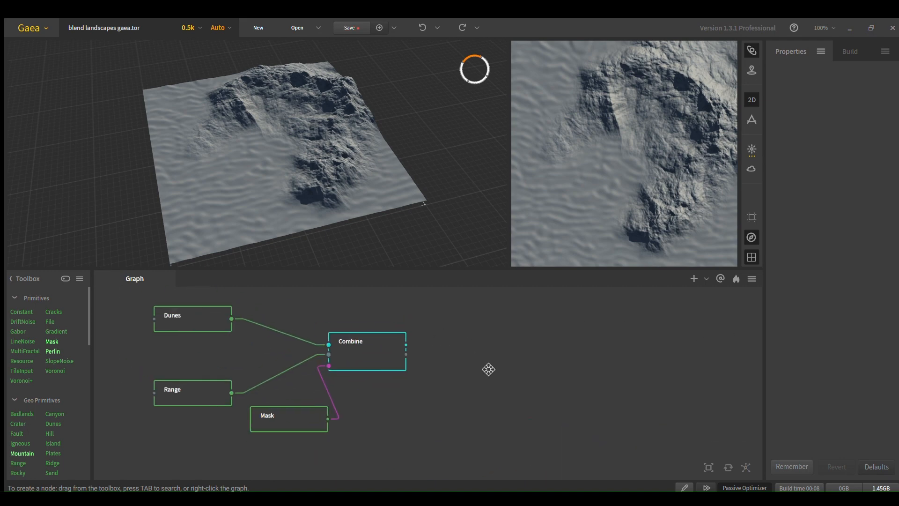
Step: Preview the Dunes, Range mountain, Combine blend and painted mask outputs in turn
left_click(191, 315)
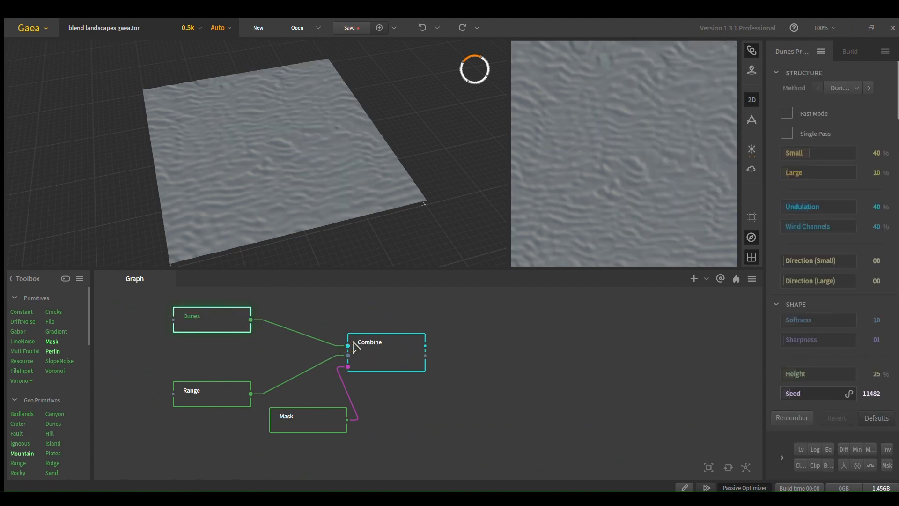
left_click(211, 391)
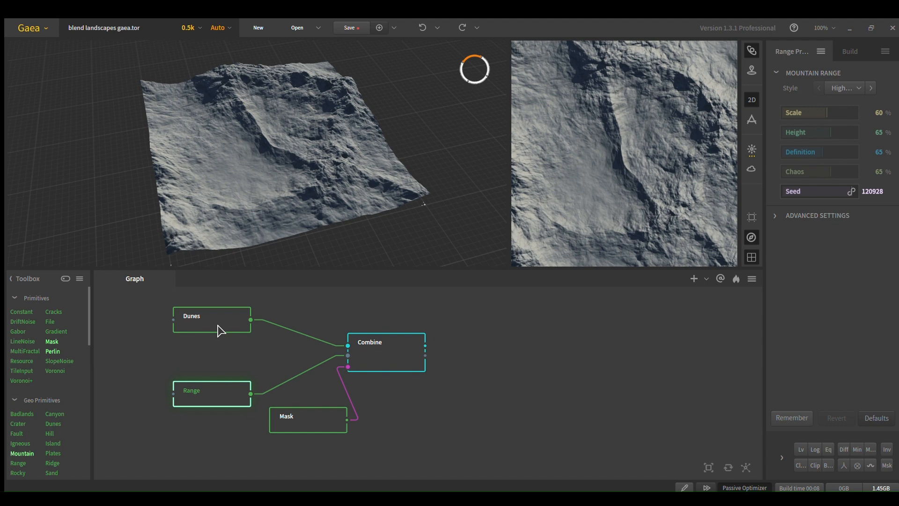
left_click(385, 342)
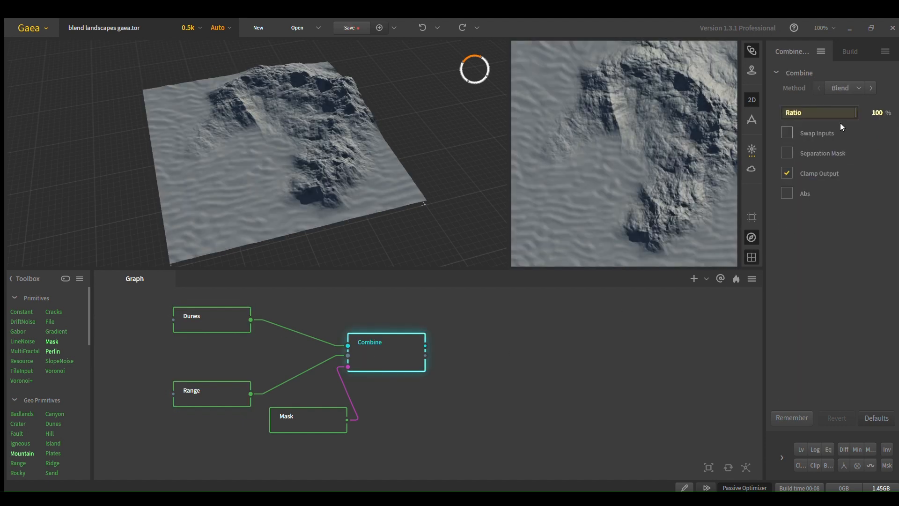
mouse_move(329, 431)
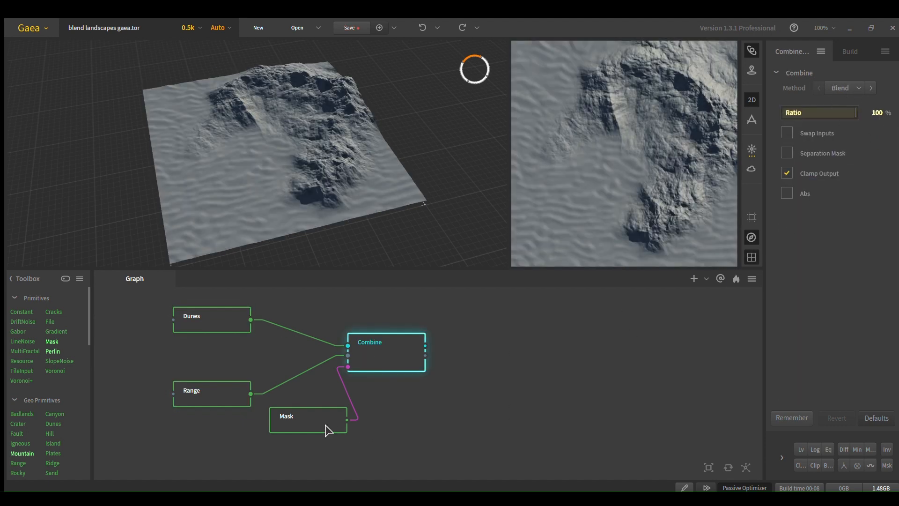
left_click(308, 416)
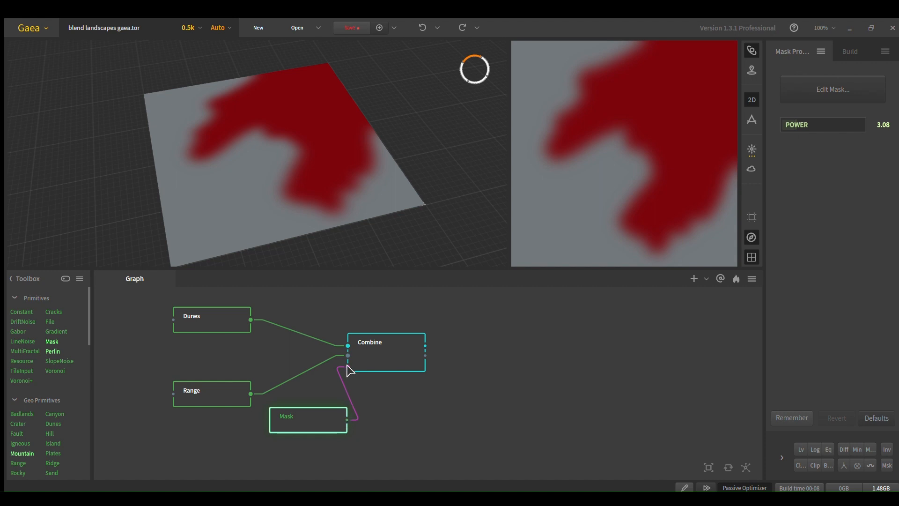
left_click(386, 351)
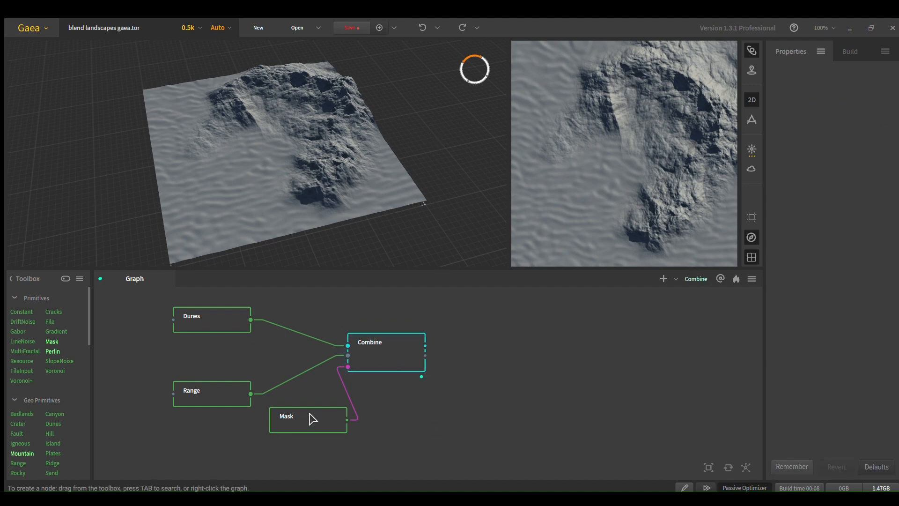
Step: Edit the mask and paint strokes revealing mountain ridges over the dunes
left_click(308, 416)
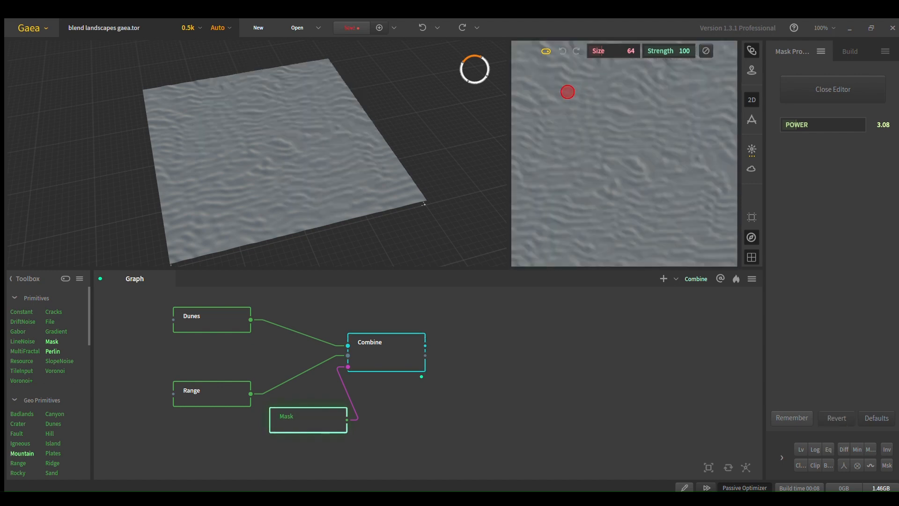
left_click_drag(568, 92, 659, 182)
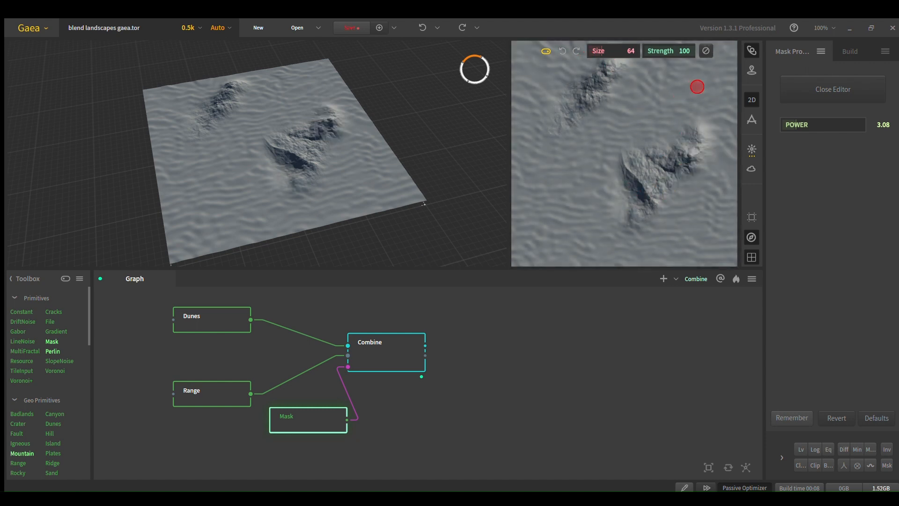
left_click_drag(630, 51, 603, 51)
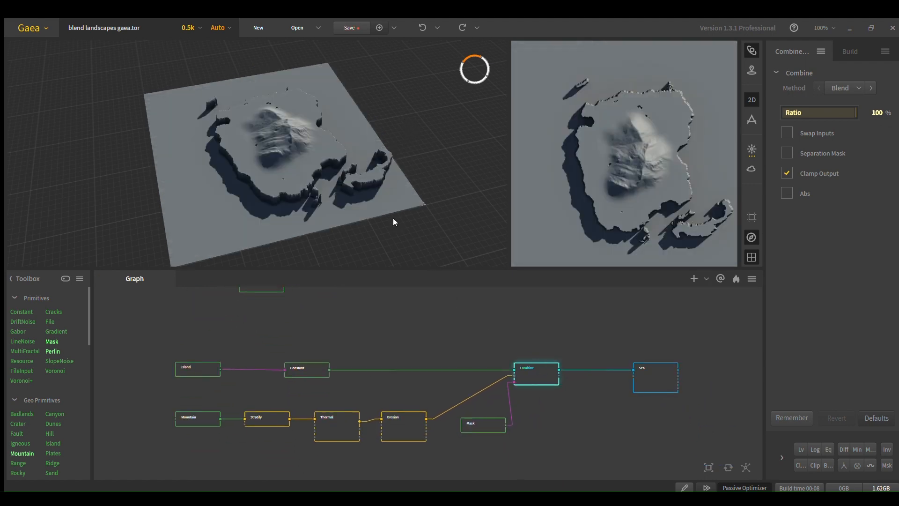
left_click(654, 378)
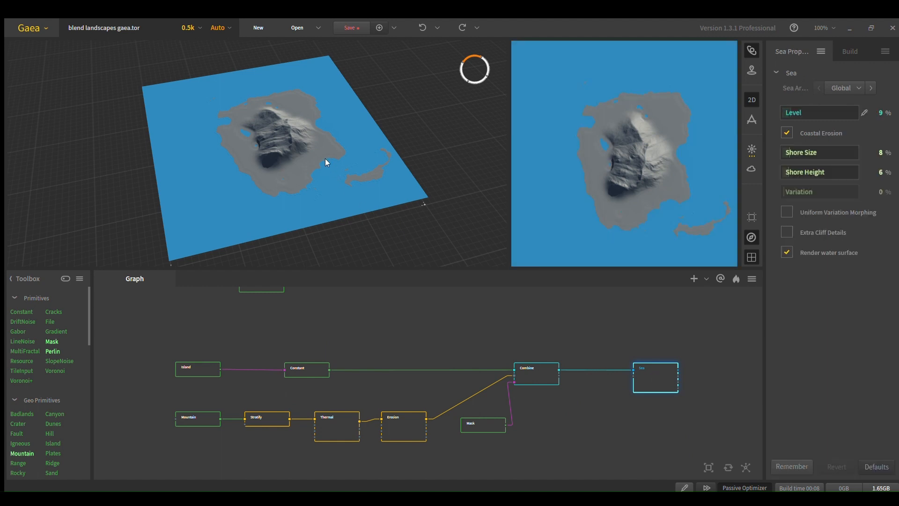
left_click_drag(325, 161, 212, 171)
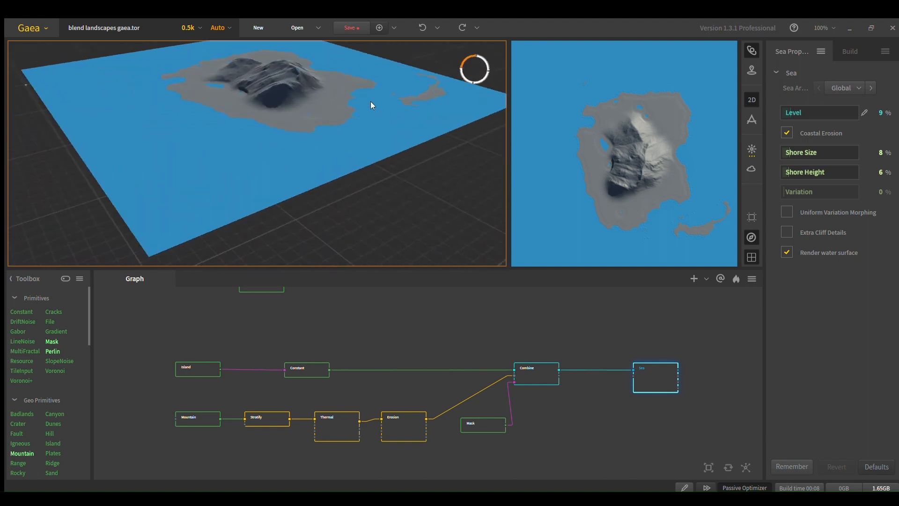
left_click_drag(371, 105, 358, 200)
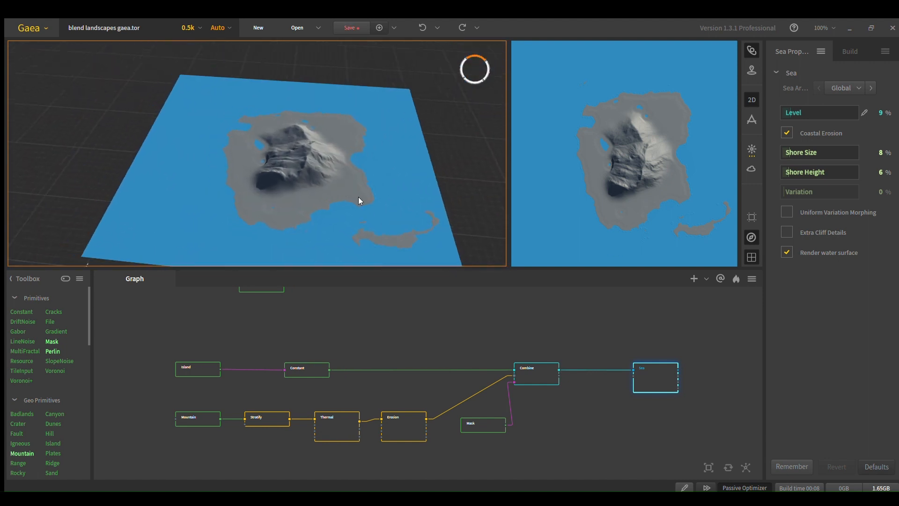
left_click(306, 368)
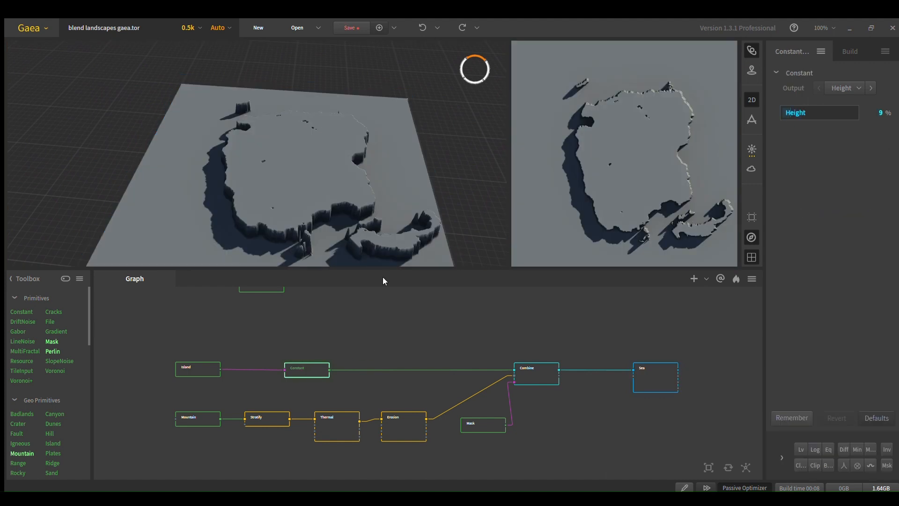
left_click(198, 367)
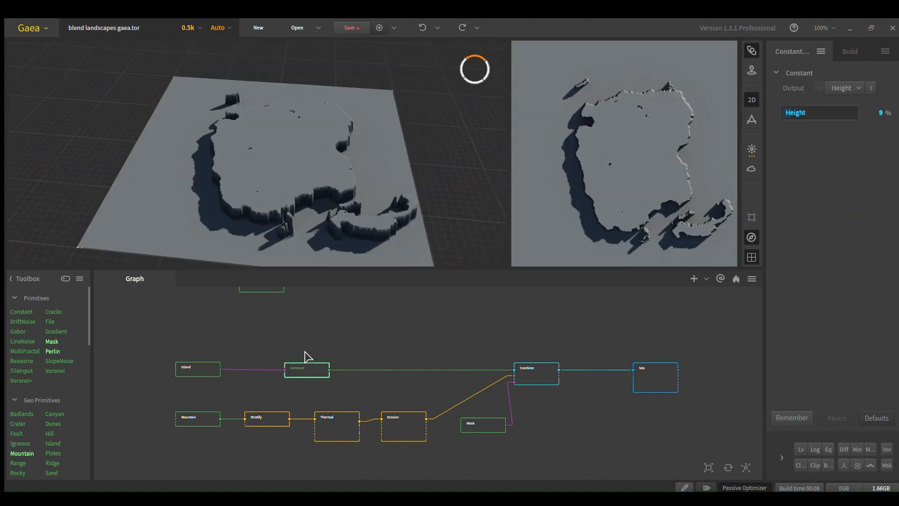
left_click(403, 426)
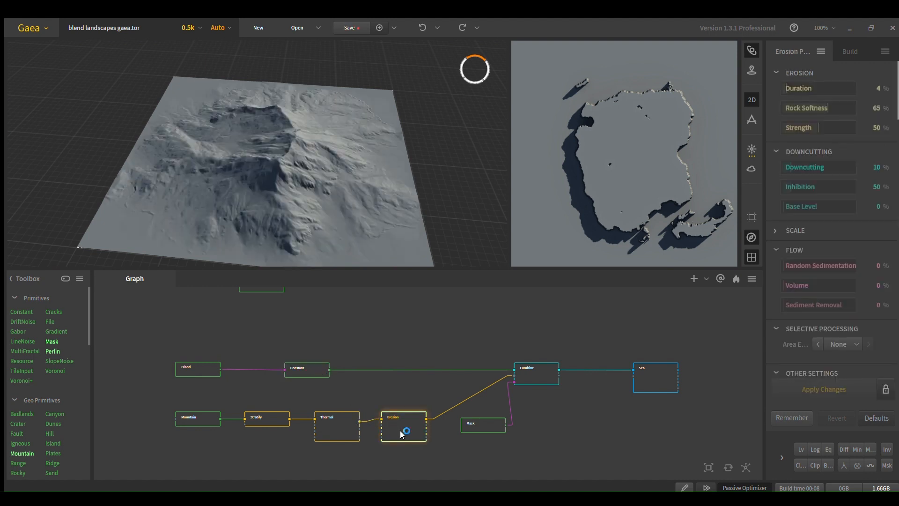
left_click(535, 368)
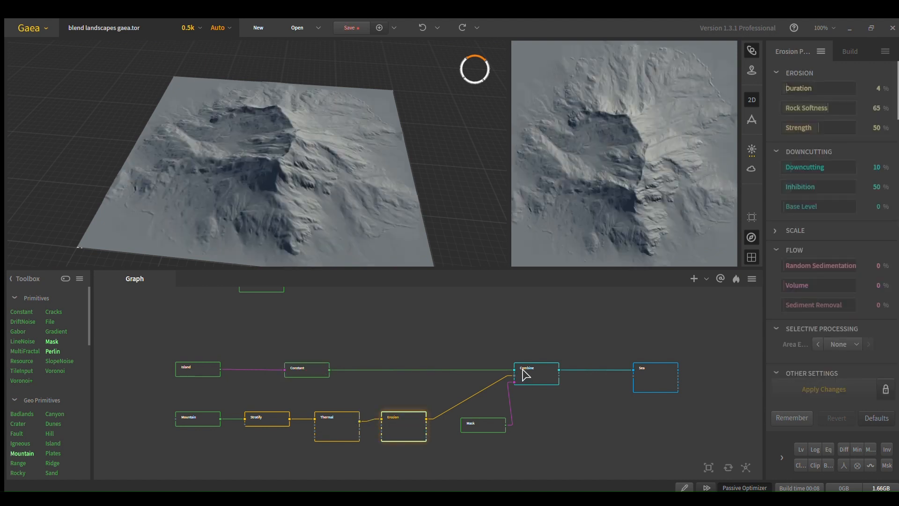
left_click(483, 425)
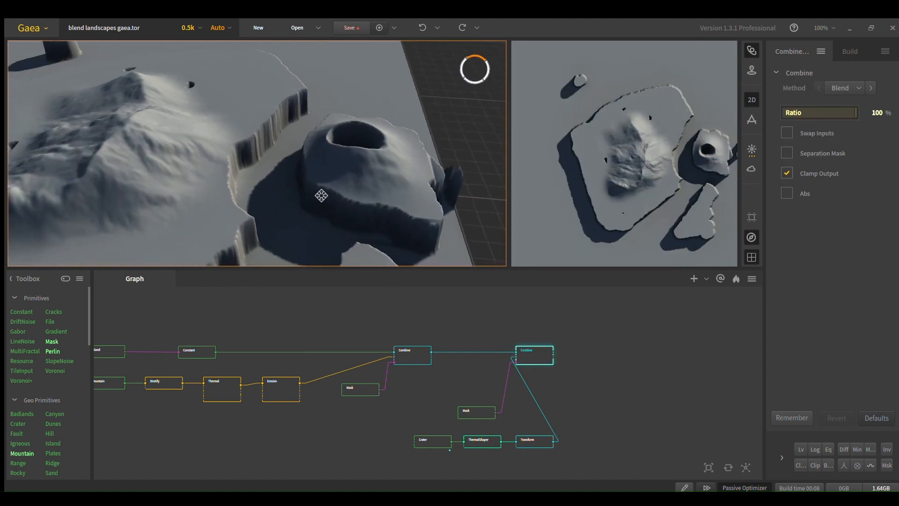
Step: Orbit around the island and crater, then preview the scaled crater input alone
left_click_drag(321, 196, 259, 109)
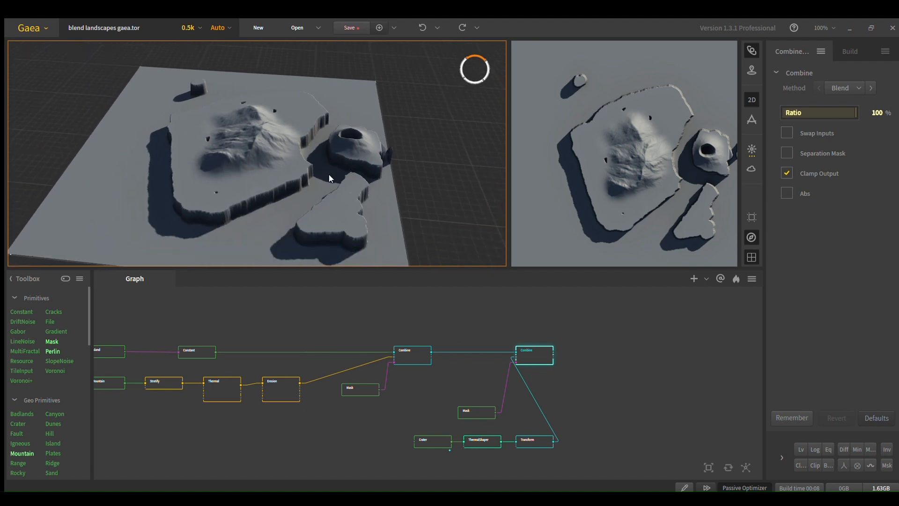
left_click_drag(330, 178, 351, 167)
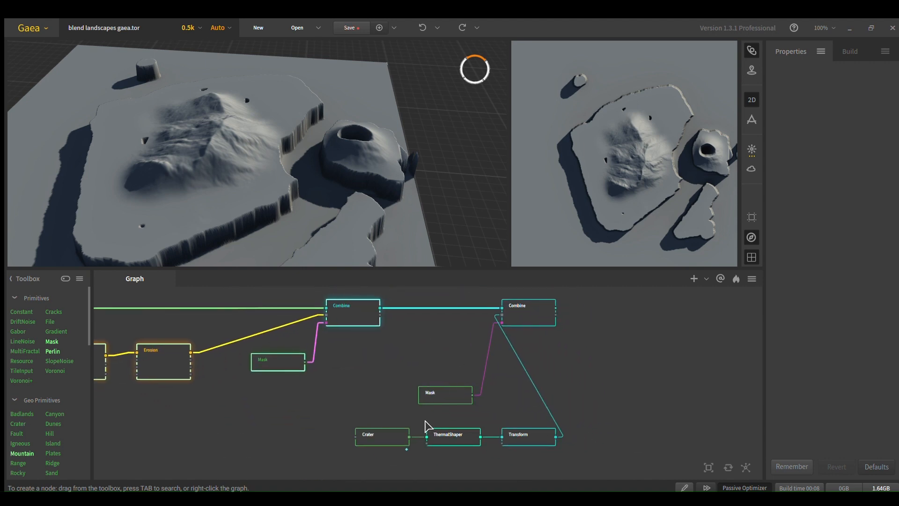
left_click(373, 435)
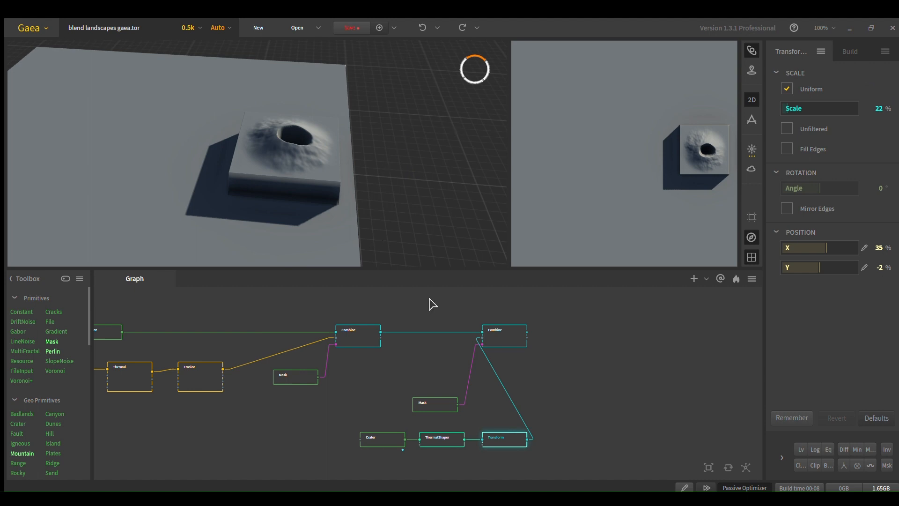
mouse_move(765, 118)
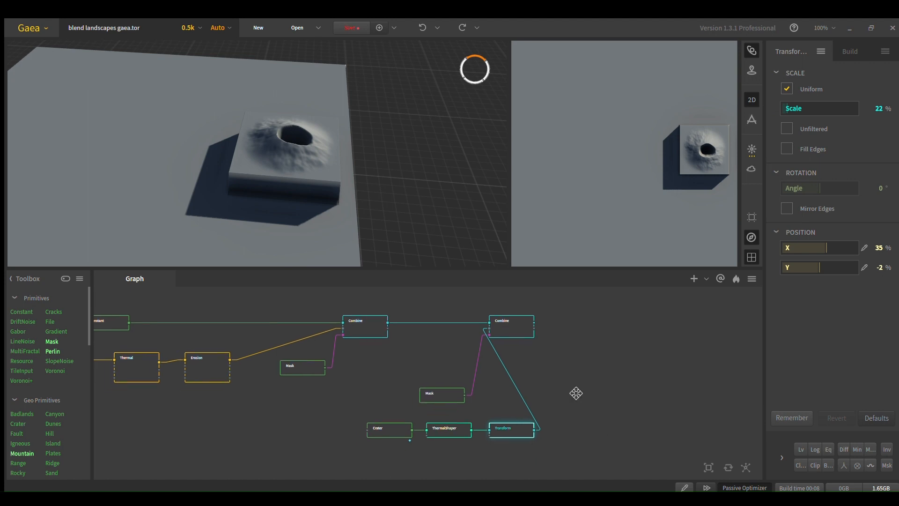
Step: Inspect the island-and-crater blend and its mask, then open the crater mask for painting
left_click(511, 321)
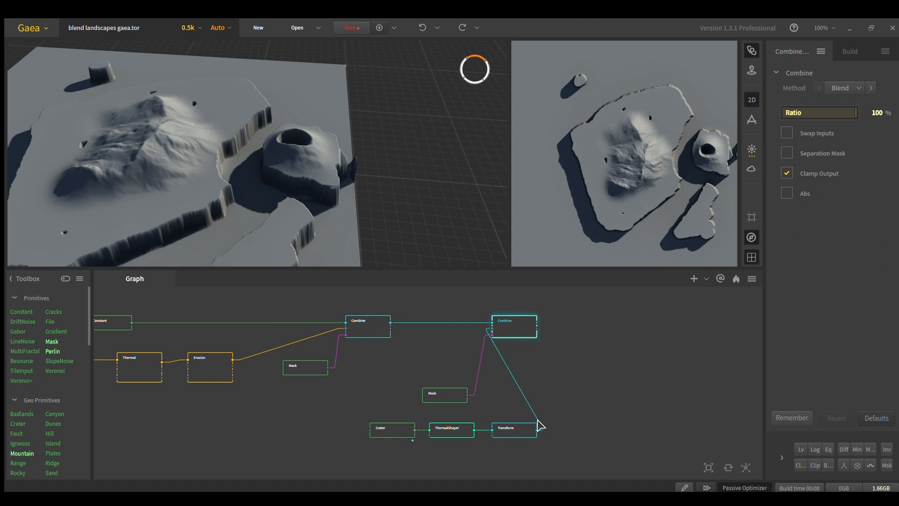
left_click(787, 132)
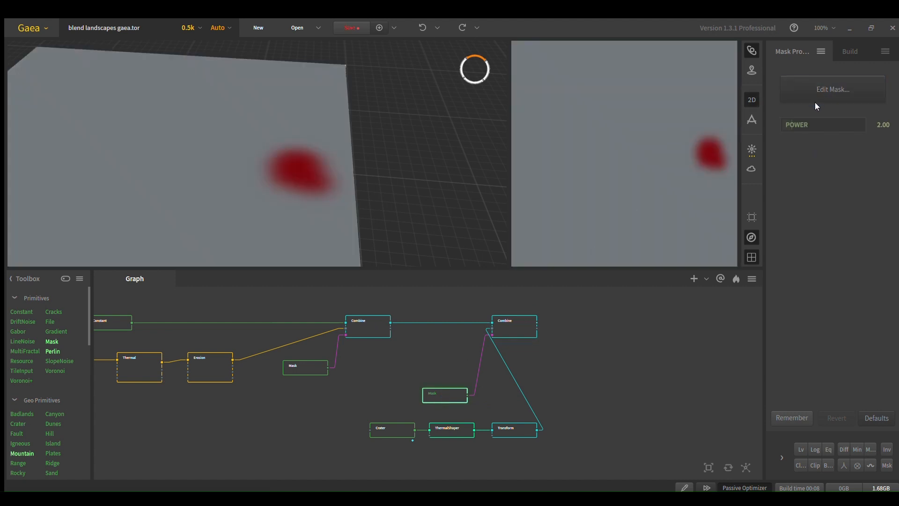
left_click(513, 326)
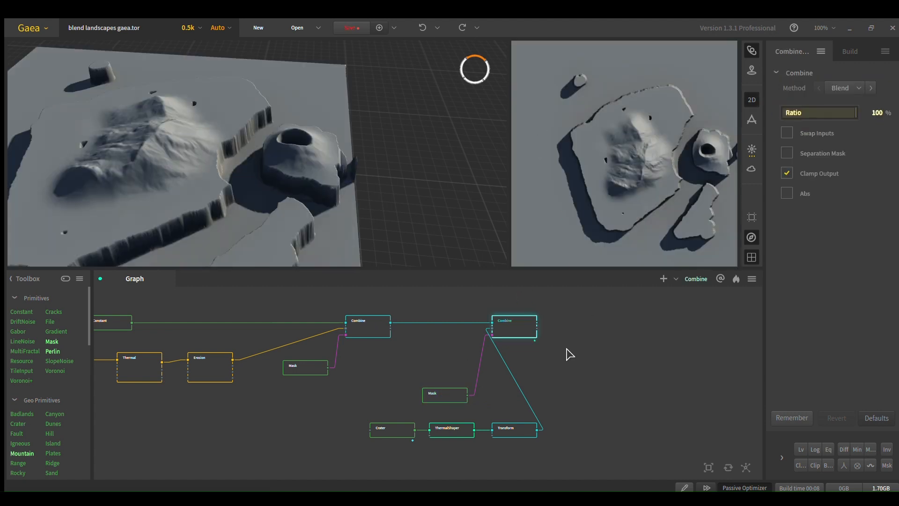
left_click(444, 394)
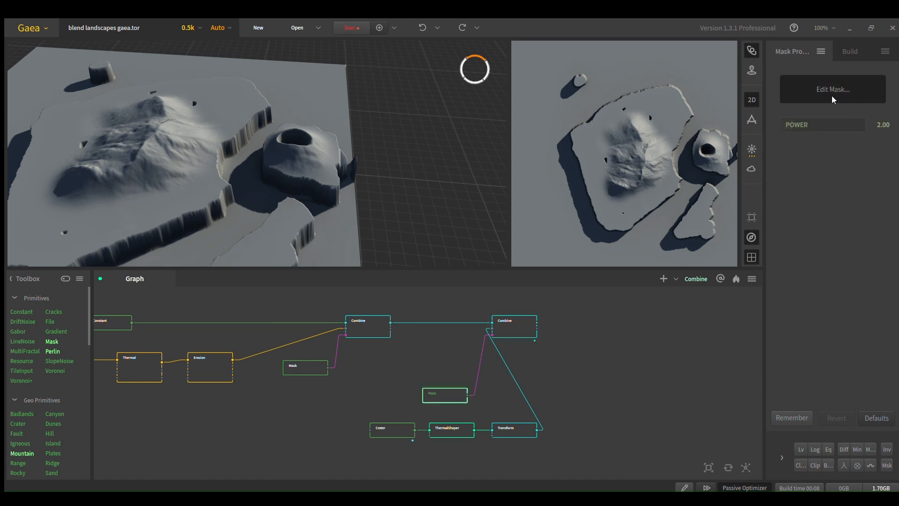
left_click(831, 89)
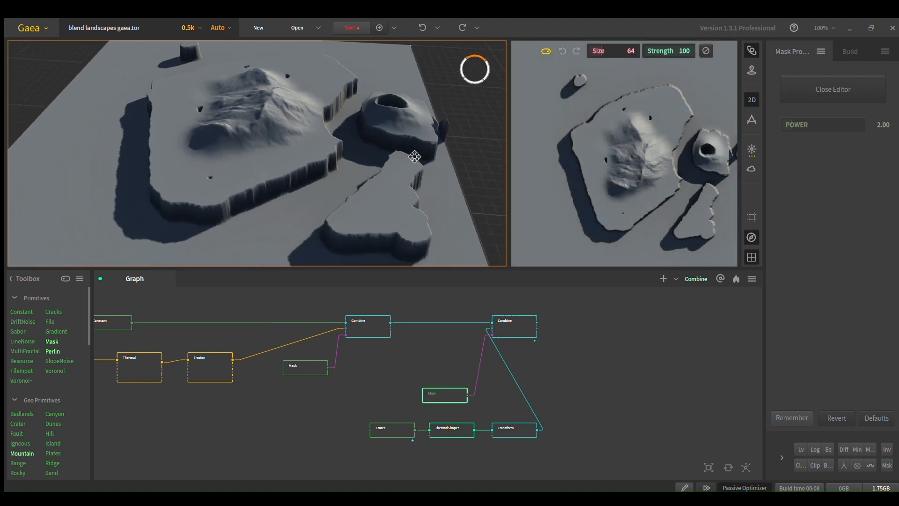
Step: Enable Separation Mask on the final Combine blending island and crater
left_click_drag(413, 157, 395, 205)
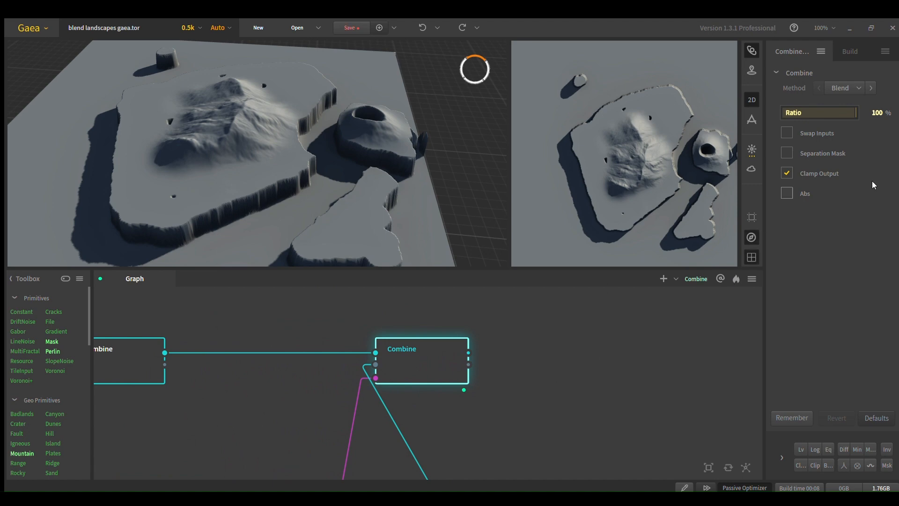
left_click(787, 152)
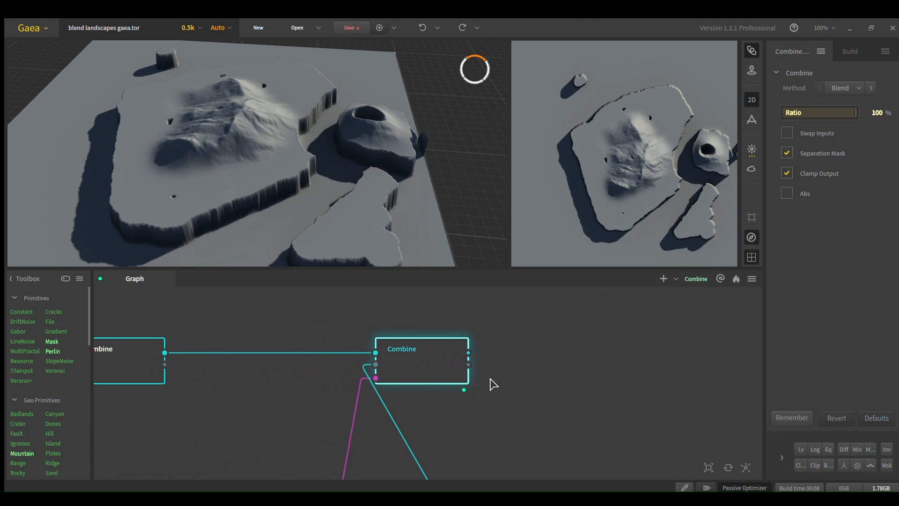